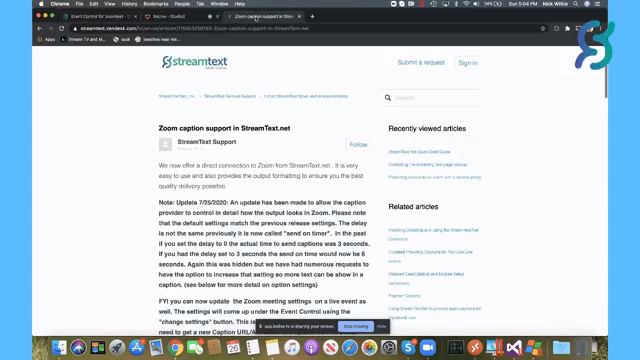
# Scroll the live event settings form down to its Zoom captioning section
pyautogui.scroll(-3)
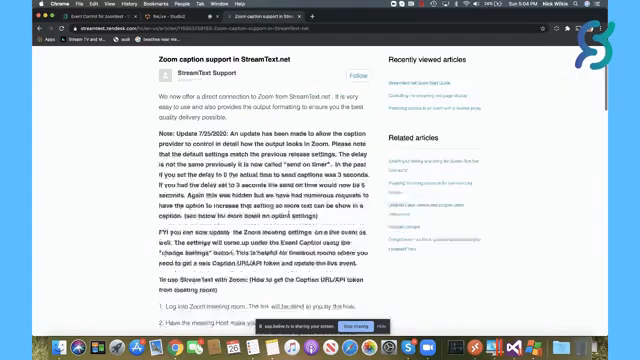
pyautogui.scroll(-3)
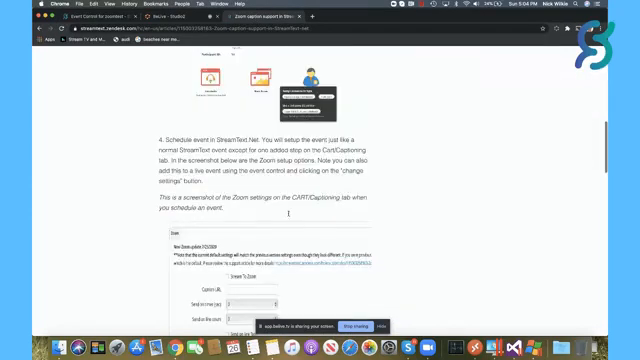
pyautogui.scroll(-3)
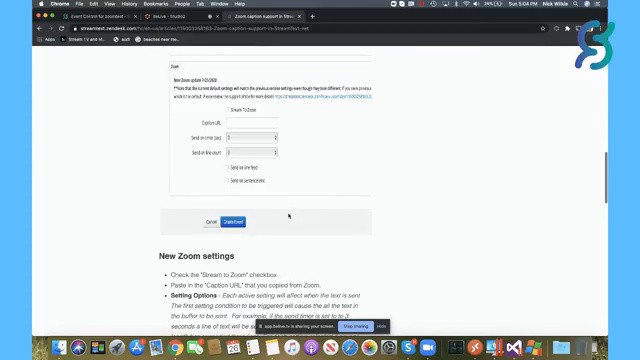
pyautogui.scroll(3)
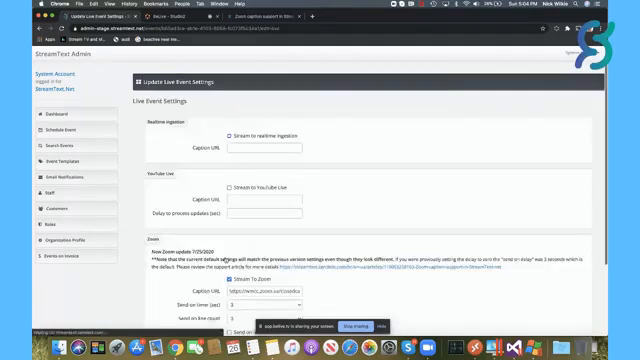
pyautogui.scroll(-3)
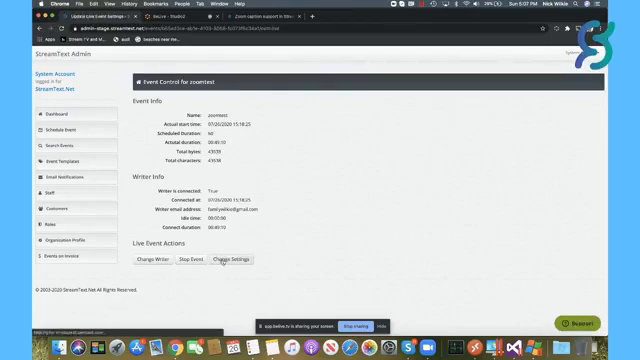
# Bring up the live event's settings form from Live Event Actions
pyautogui.click(236, 260)
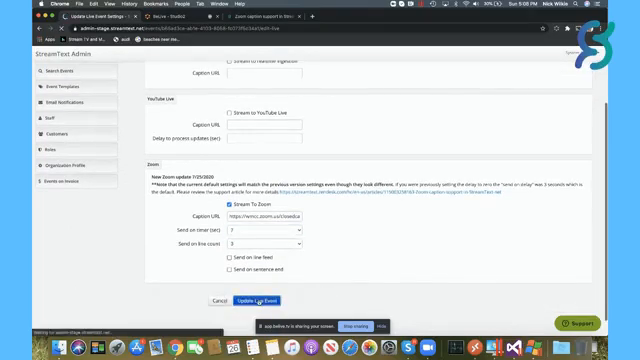
# Save the live event with Stream to Zoom checked and the caption URL filled in
pyautogui.click(256, 300)
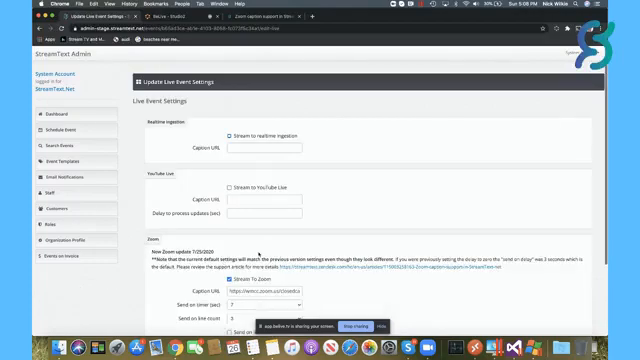
pyautogui.scroll(-3)
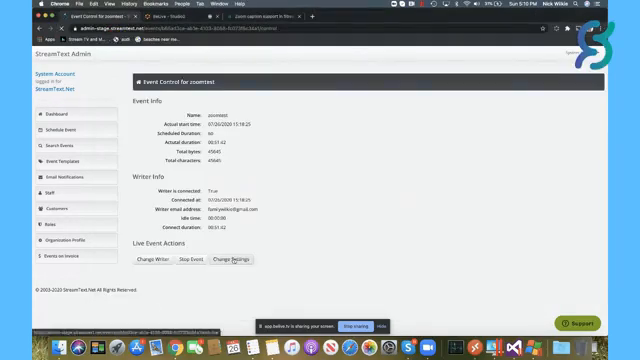
# Bring up the live event settings via Change Settings under Live Event Actions
pyautogui.click(216, 268)
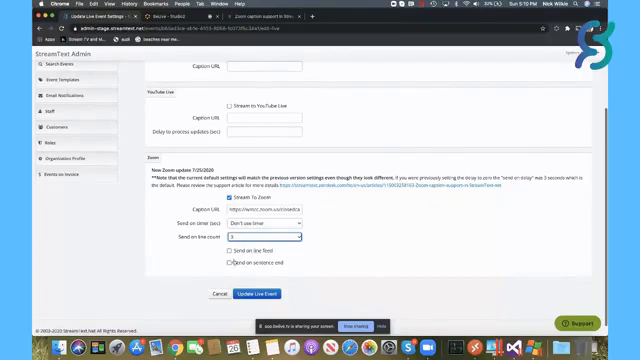
# Save the Zoom caption options with Update Event Settings, returning to the event summary
pyautogui.click(226, 268)
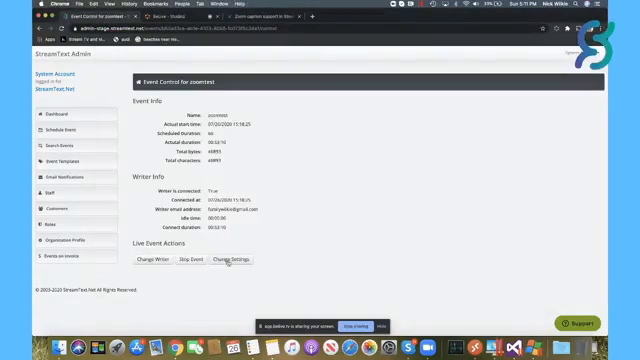
# Reopen the live settings and expand the Send on timer dropdown in the Zoom section
pyautogui.click(232, 260)
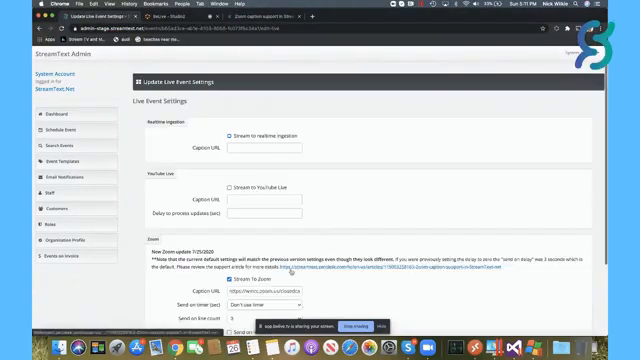
pyautogui.scroll(-3)
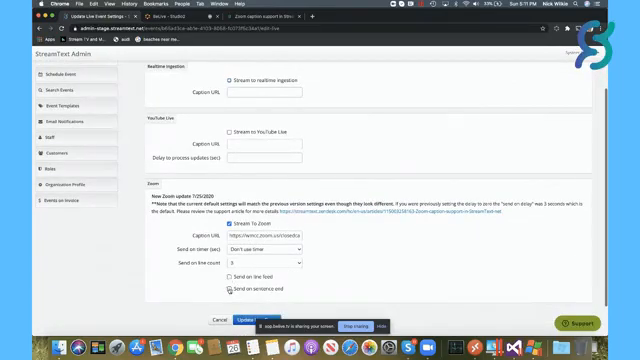
pyautogui.click(228, 280)
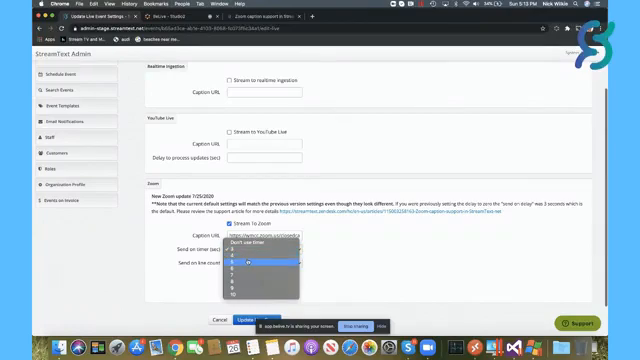
# Choose a Send on timer value and enable sending captions on line feed
pyautogui.click(244, 266)
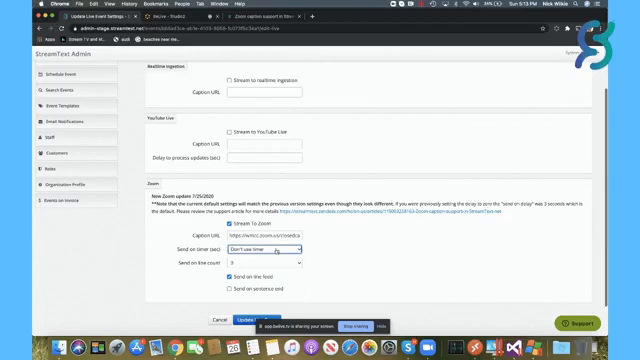
pyautogui.click(228, 290)
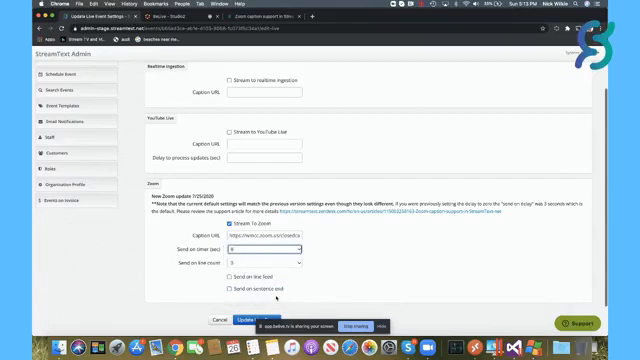
pyautogui.scroll(-3)
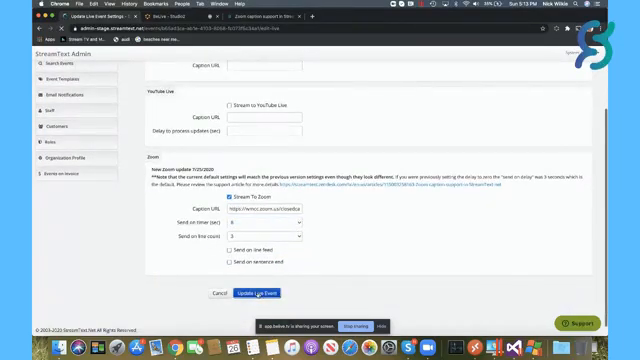
# Save the event with Update event so captions start showing in the Zoom meeting
pyautogui.click(252, 292)
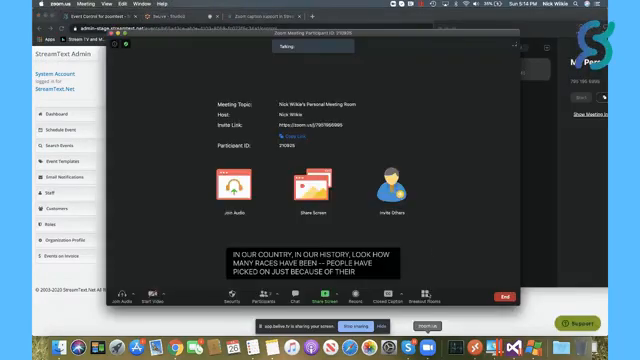
pyautogui.moveTo(436, 244)
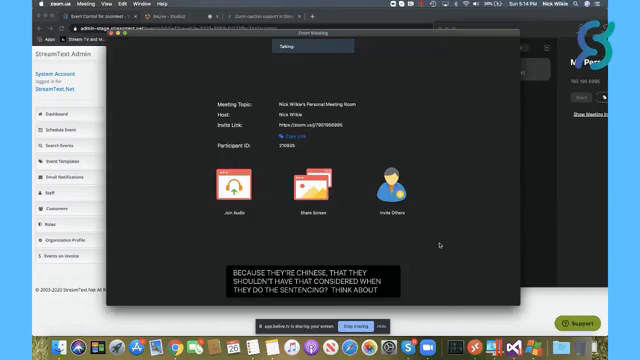
pyautogui.moveTo(434, 240)
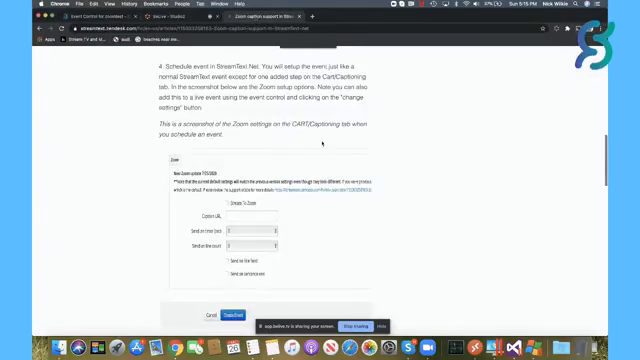
# Scroll through the article's New Zoom settings and Recommendations sections
pyautogui.scroll(-3)
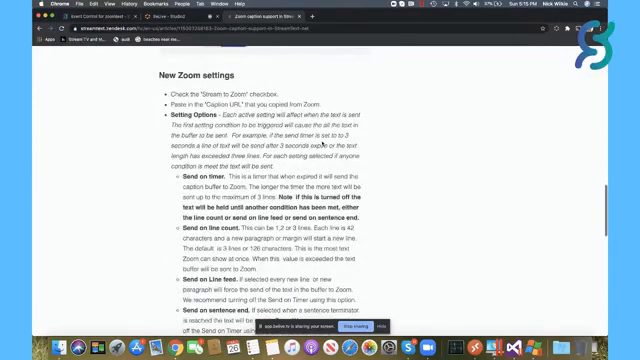
pyautogui.scroll(-3)
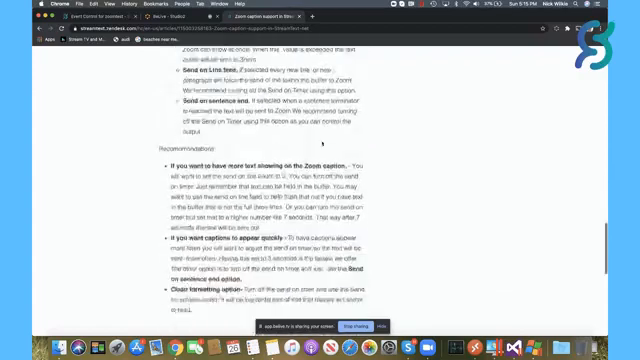
pyautogui.scroll(-3)
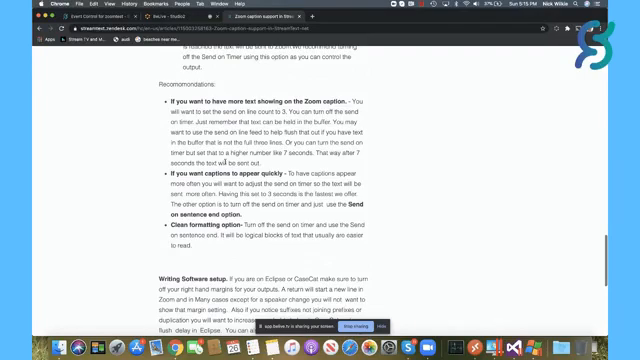
pyautogui.scroll(-3)
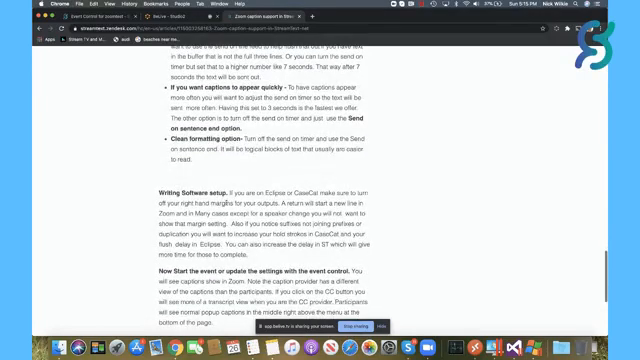